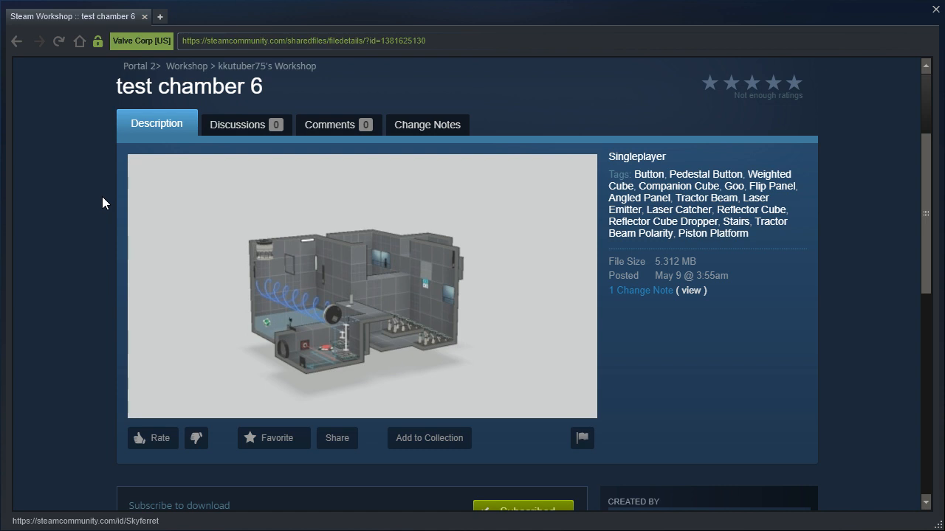
pyautogui.scroll(-3)
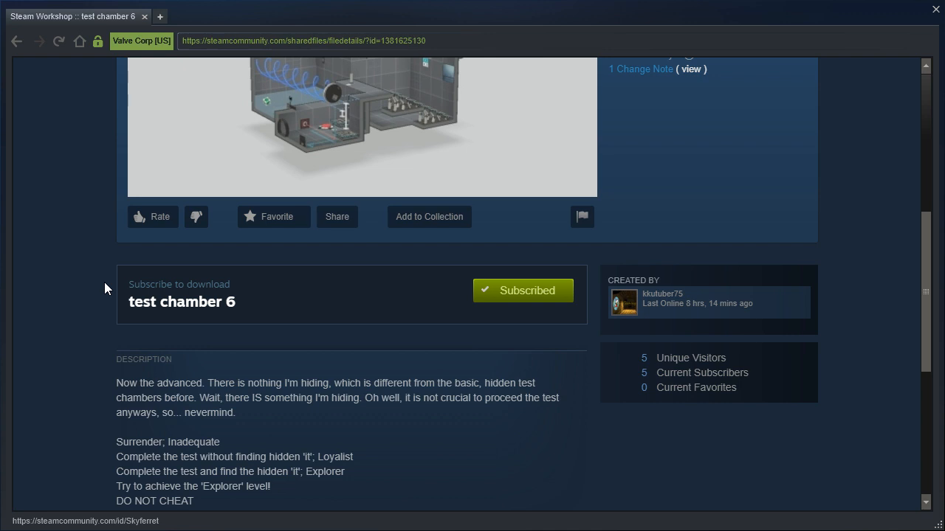
pyautogui.moveTo(112, 309)
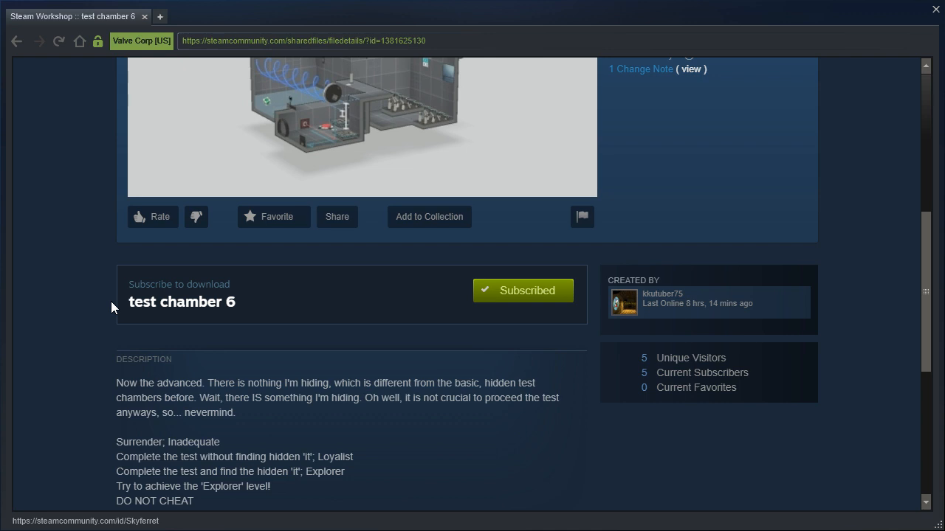
pyautogui.scroll(-3)
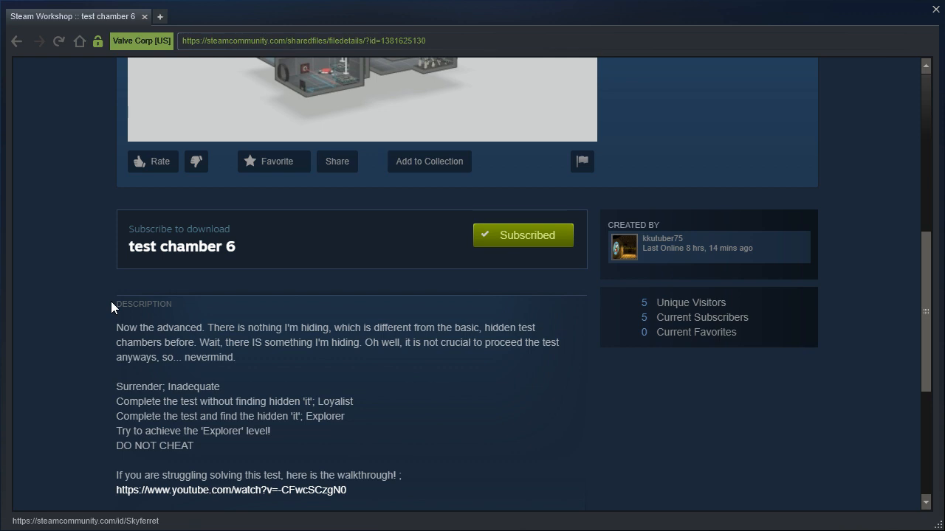
pyautogui.moveTo(123, 310)
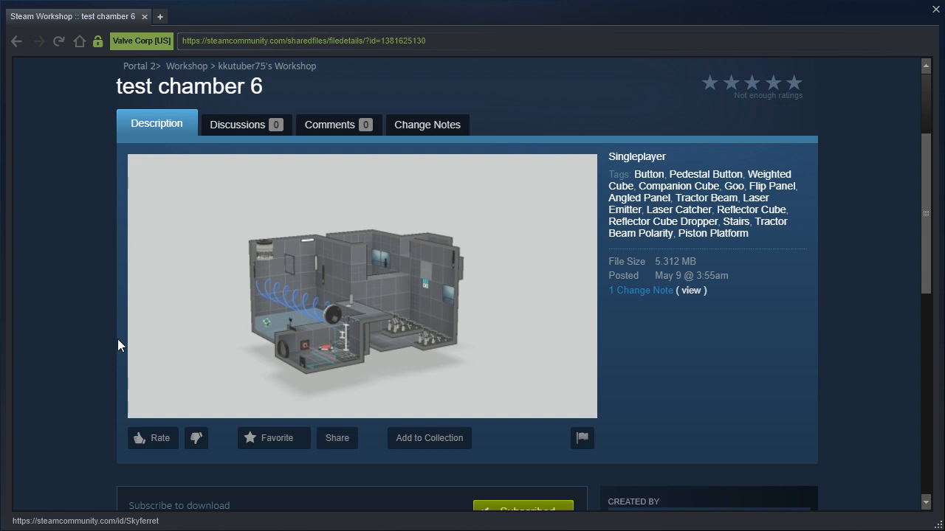
pyautogui.moveTo(502, 349)
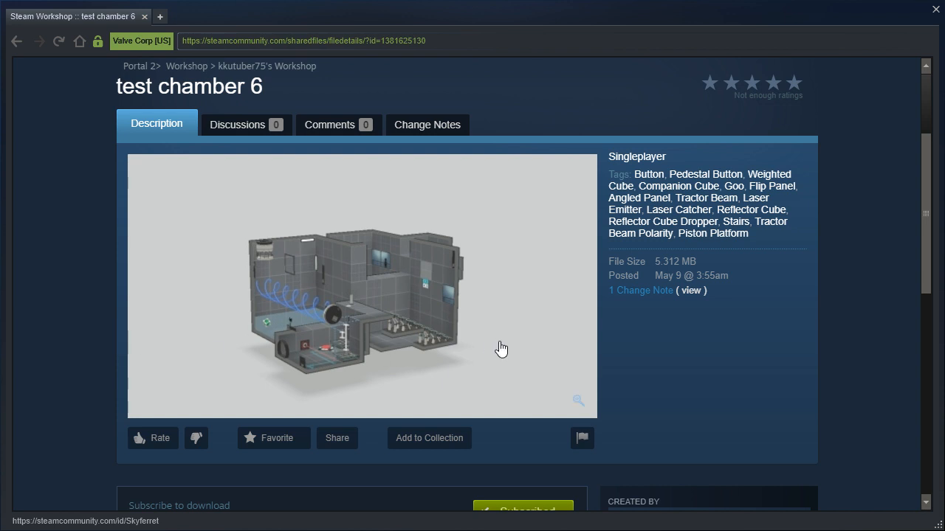
pyautogui.moveTo(304, 313)
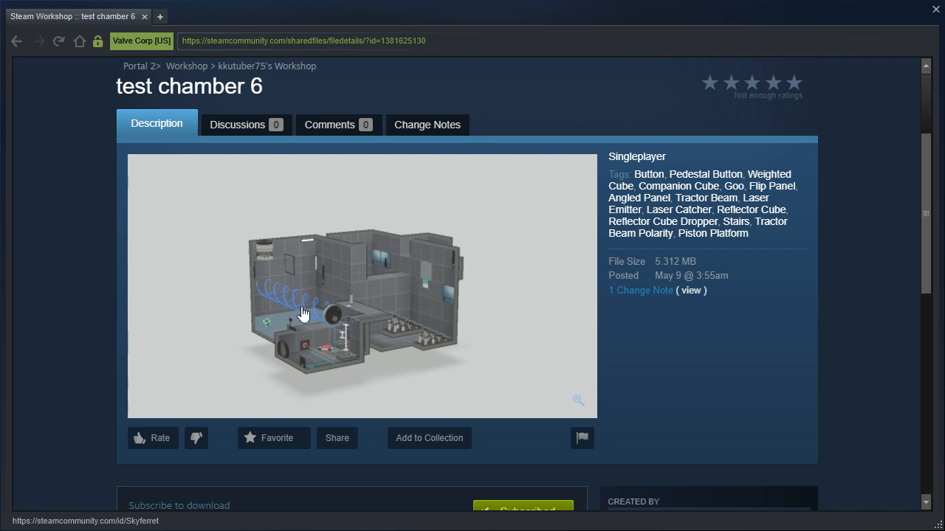
pyautogui.moveTo(12, 298)
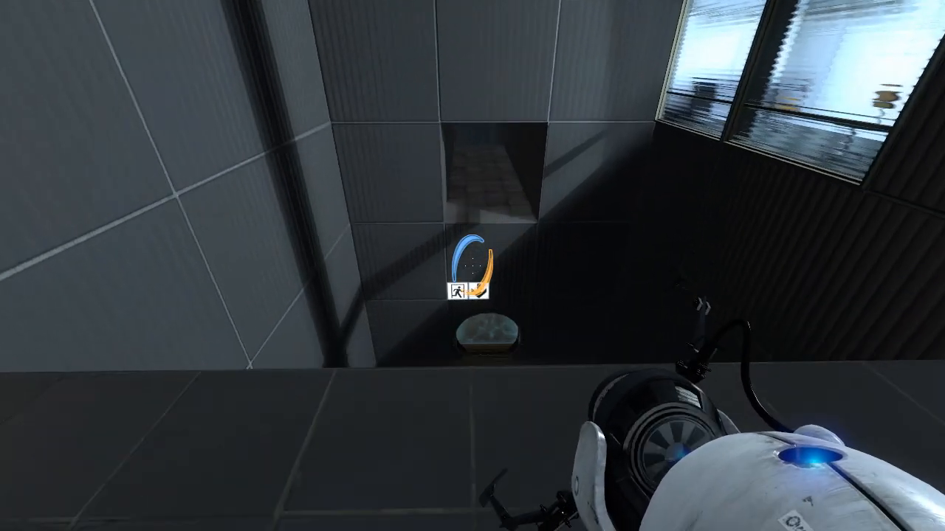
pyautogui.moveTo(472, 266)
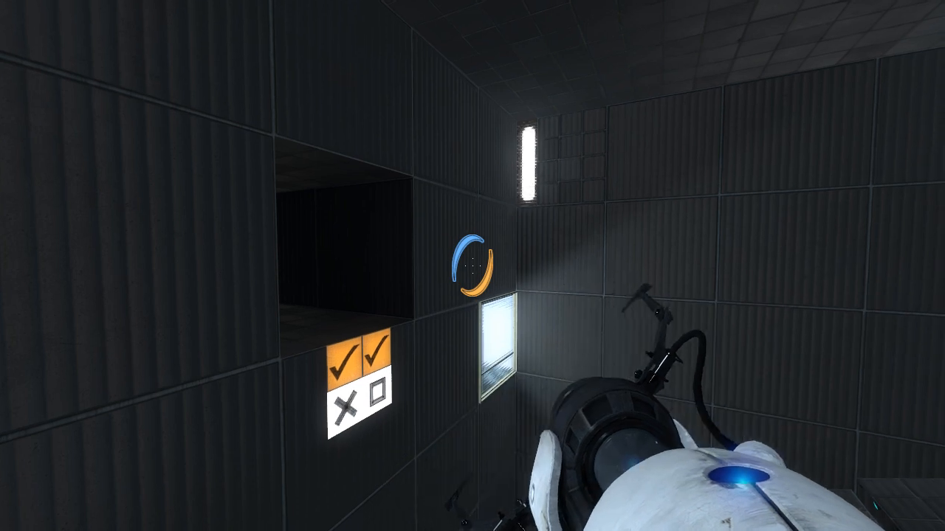
pyautogui.moveTo(472, 266)
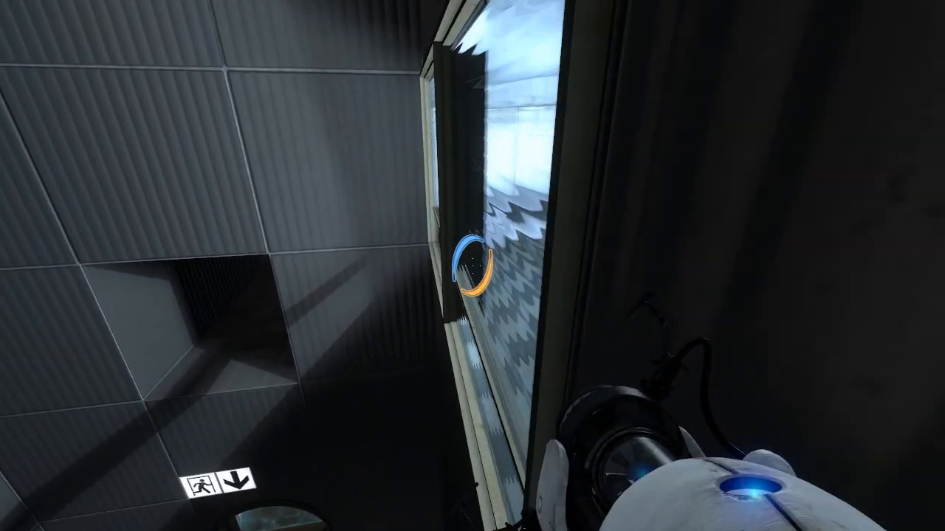
pyautogui.moveTo(472, 266)
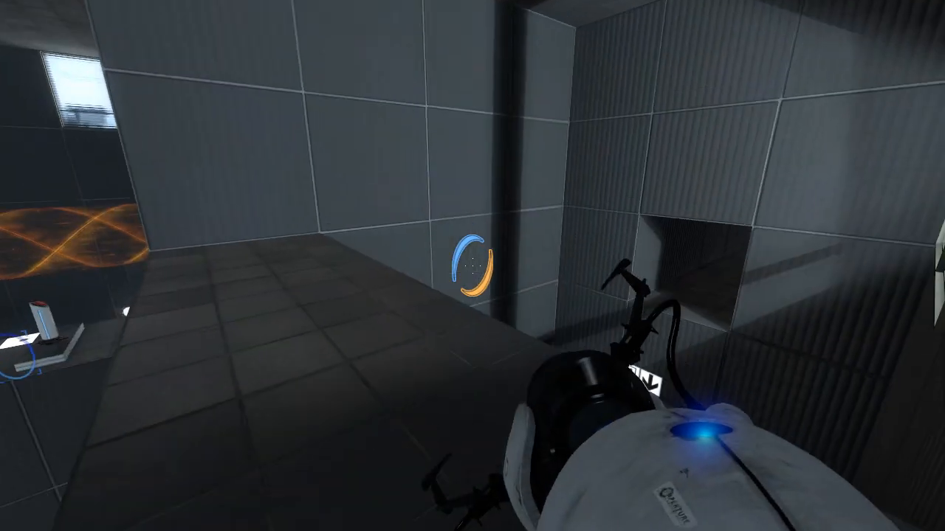